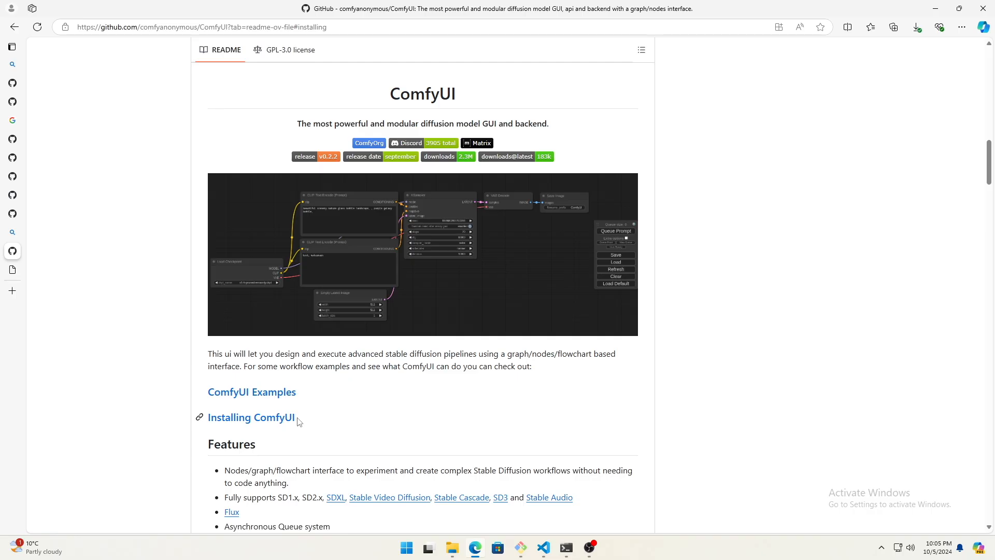
Follow the 'Installing ComfyUI' README link to the installation section.
click(251, 417)
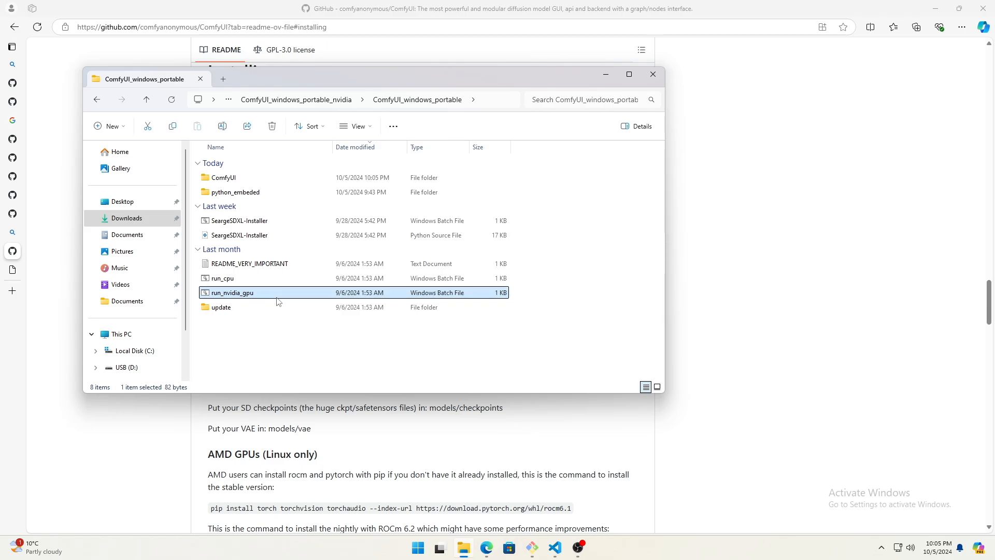
Start portable ComfyUI using the run_nvidia_gpu script in ComfyUI_windows_portable.
double_click(232, 292)
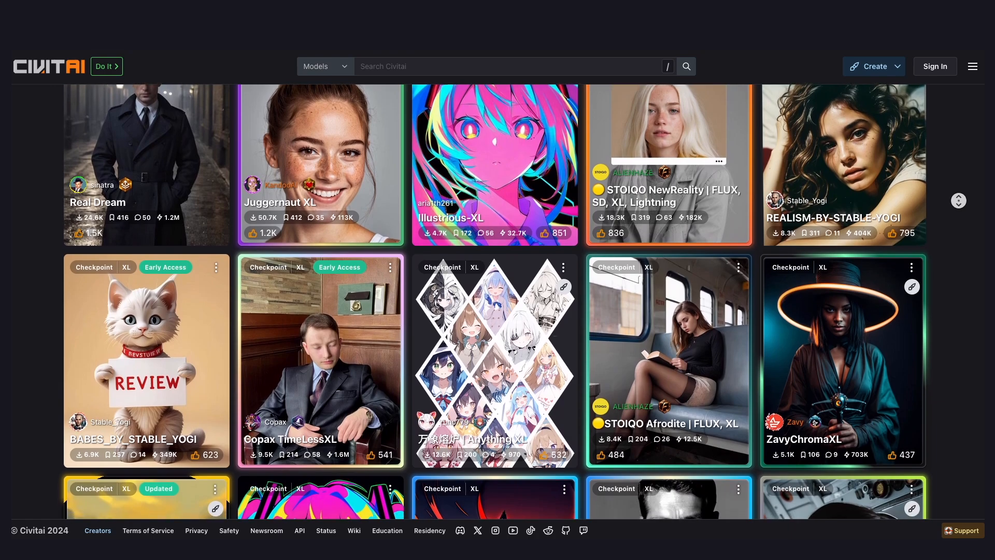
scroll(down, 3)
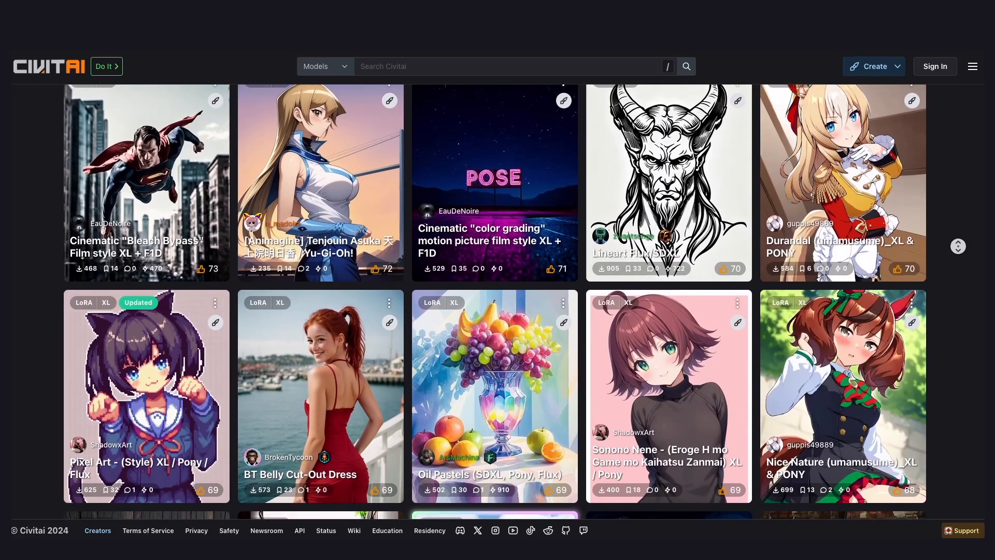
scroll(down, 3)
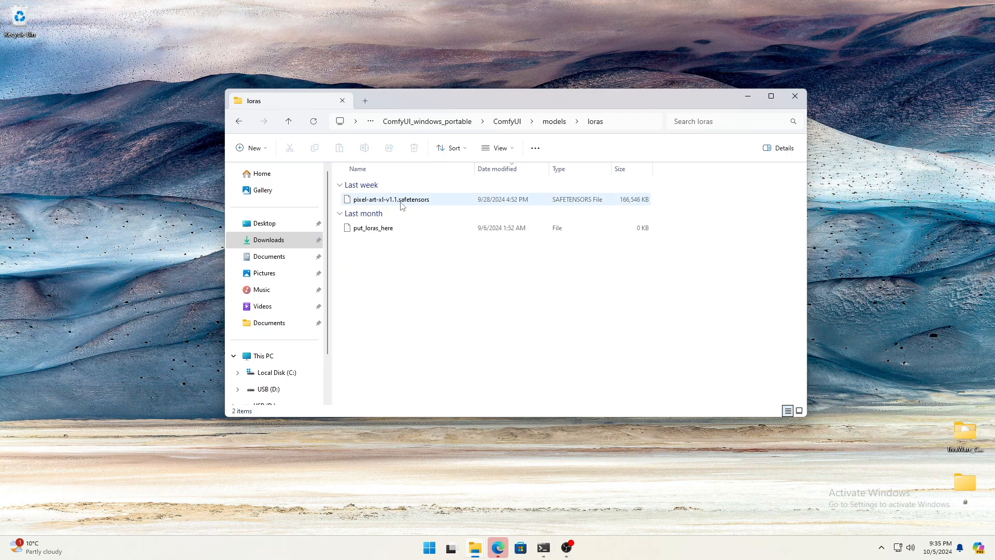
mouse_move(470, 203)
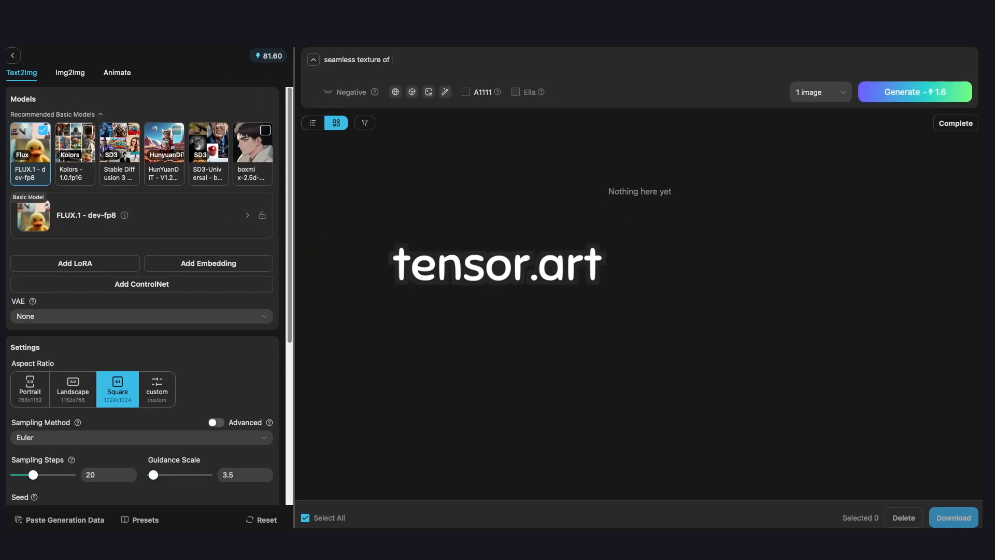
Enter the prompt 'seamless texture of a muddy floor' in tensor.art Text2Img with FLUX.1.
text(a muddy floor, ga)
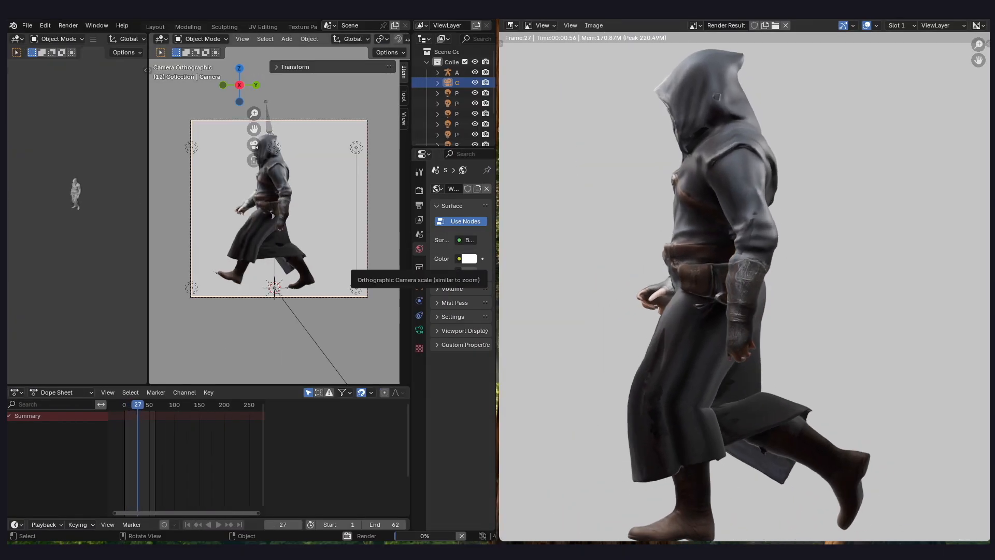
Render the hooded walking character's side view through the orthographic camera.
click(475, 547)
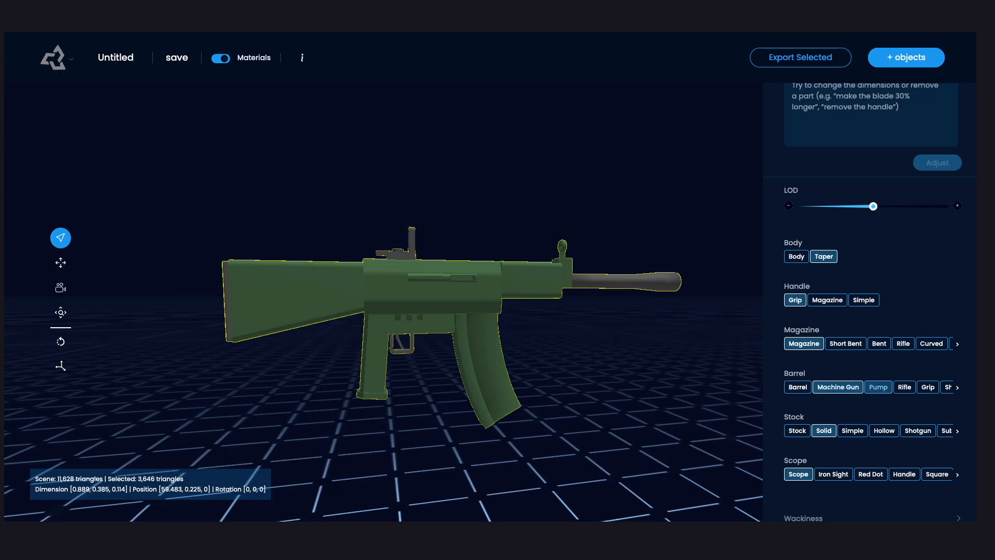
Choose rifle parts such as Taper body, Machine Gun barrel and Solid stock.
click(927, 387)
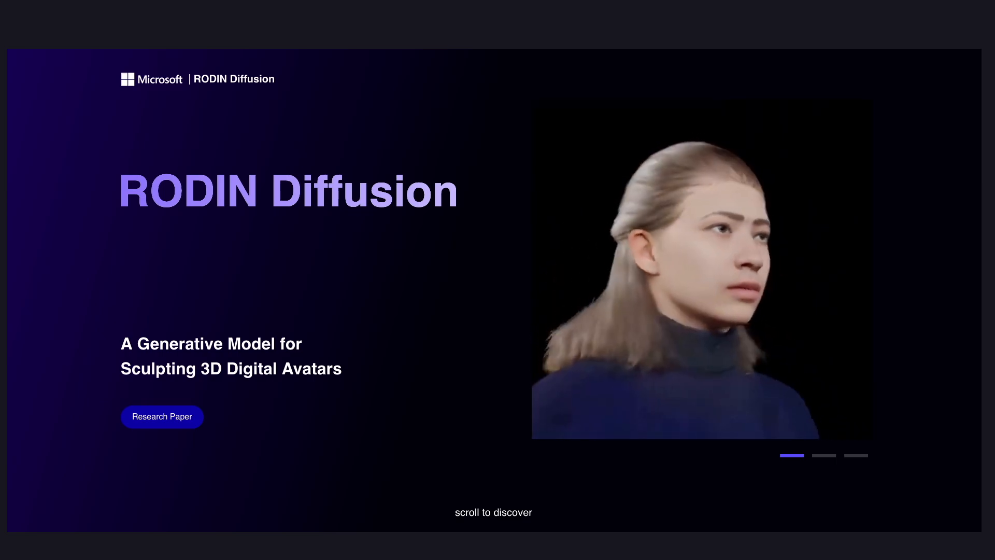
scroll(down, 3)
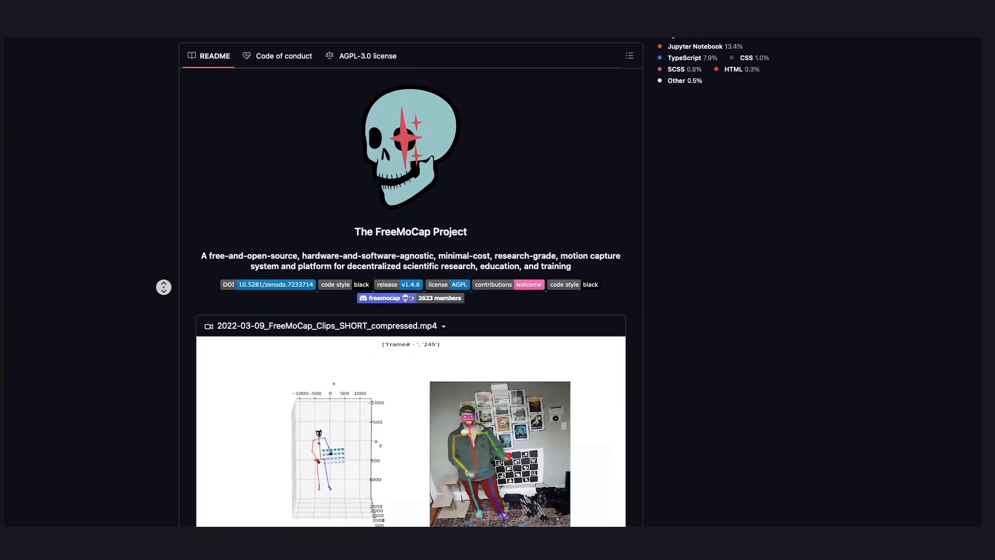
scroll(down, 3)
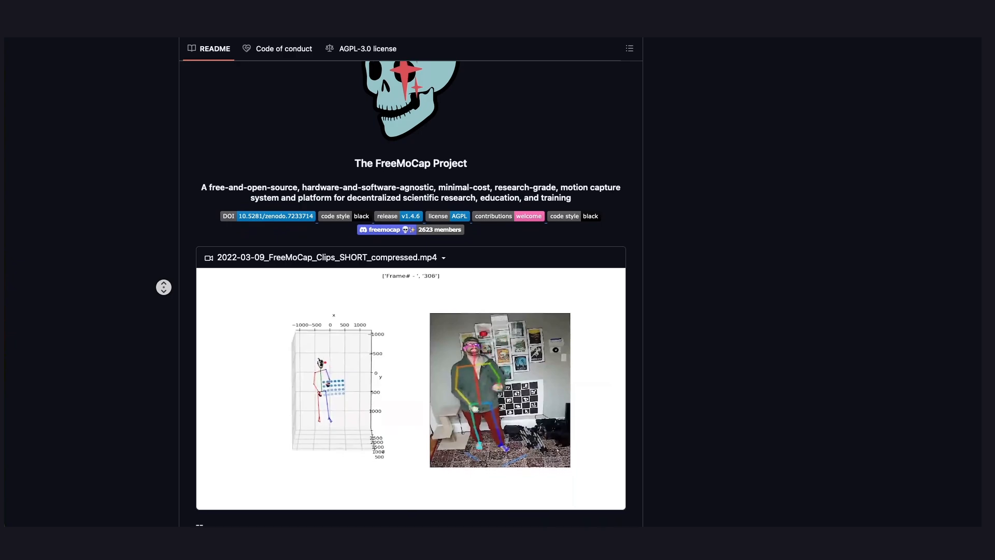